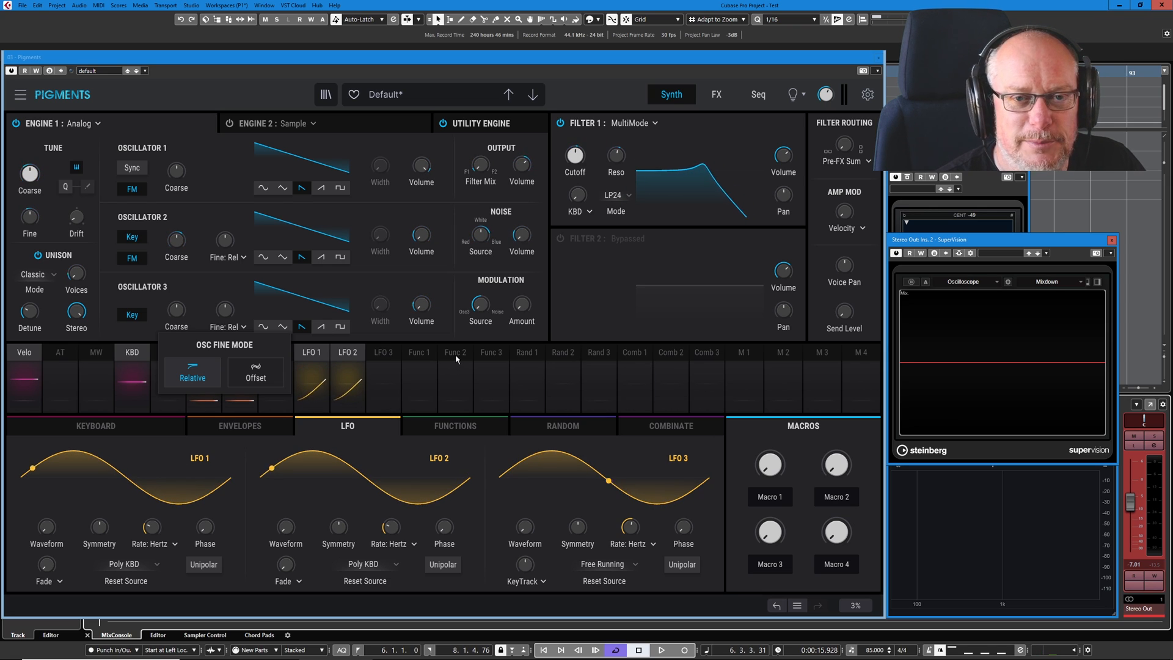
Reload the factory Default preset from the Pigments preset browser
click(533, 94)
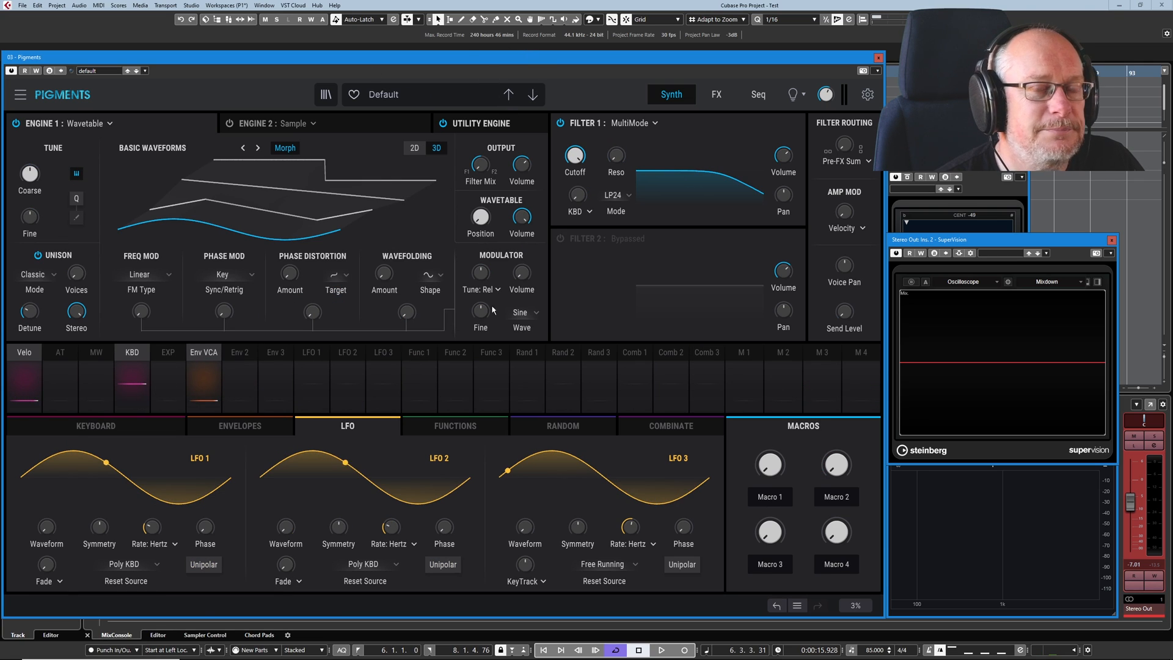
mouse_move(427, 334)
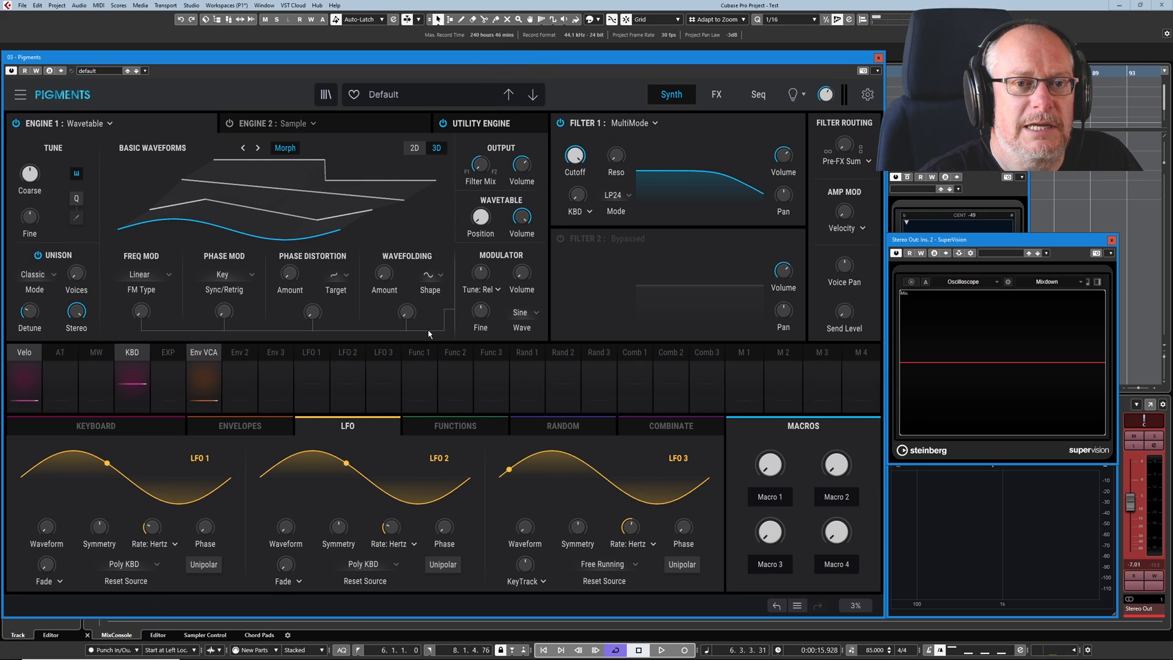
click(310, 352)
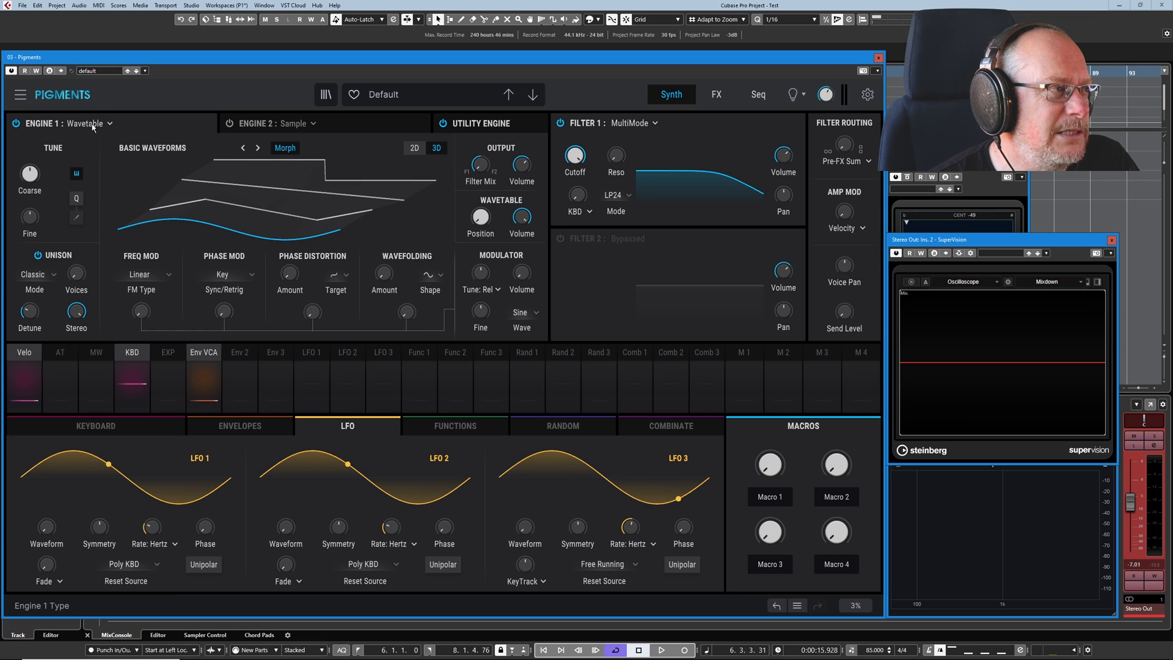
Switch Engine 1 to Analog and select LFO 1 in the modulation strip
click(84, 124)
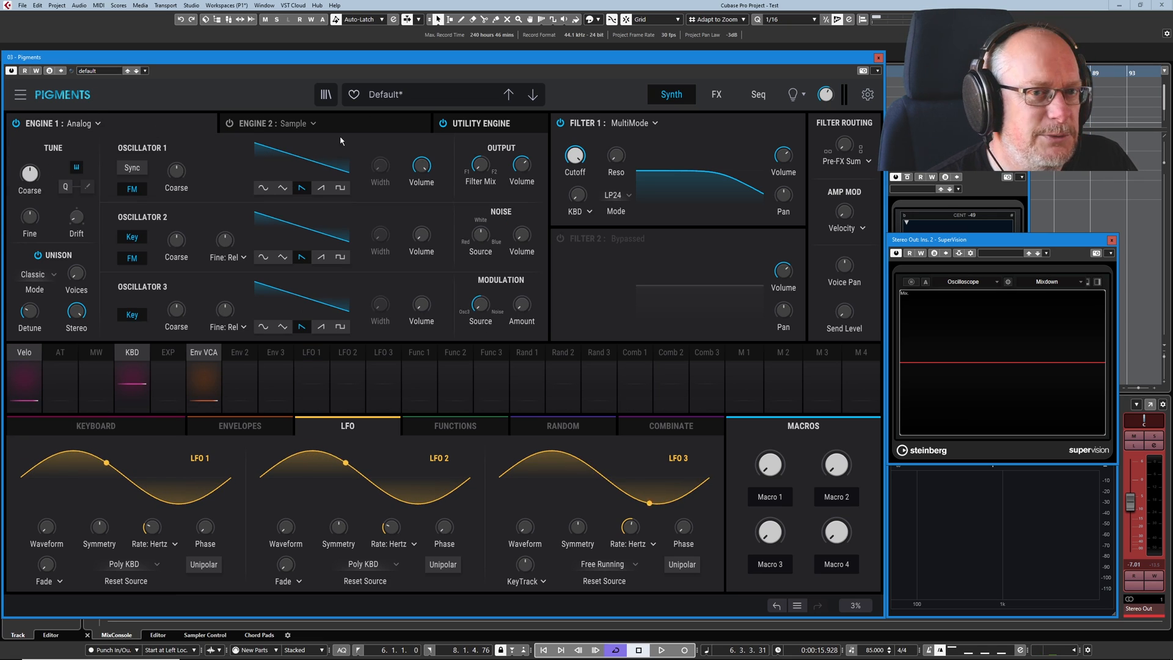
mouse_move(574, 154)
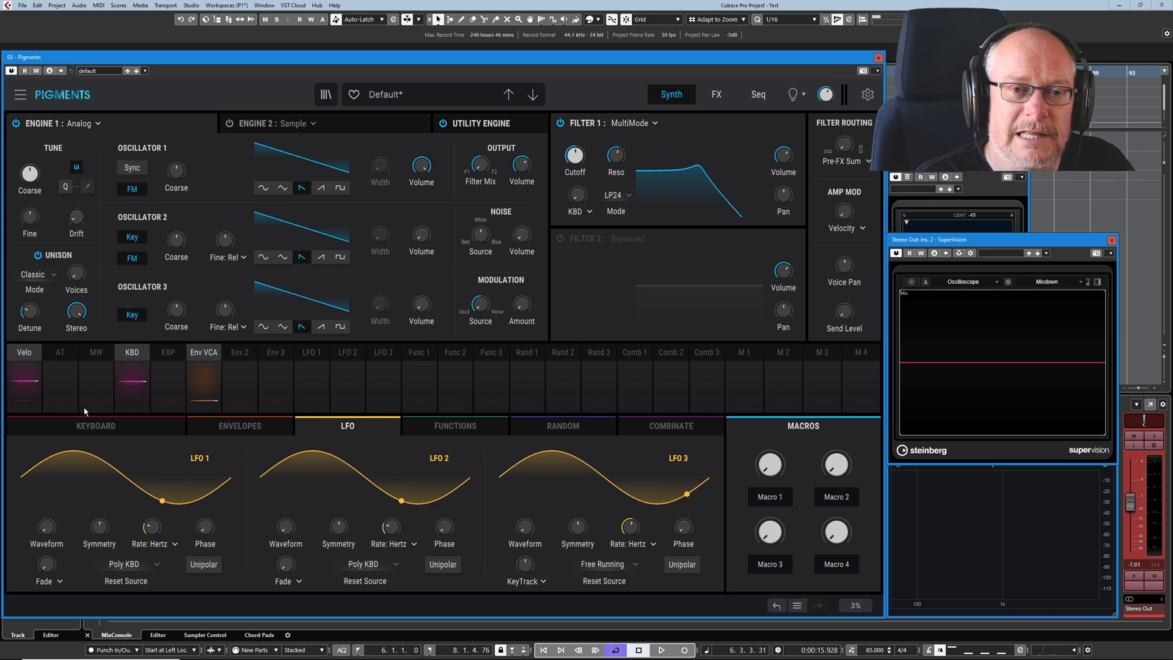
click(311, 352)
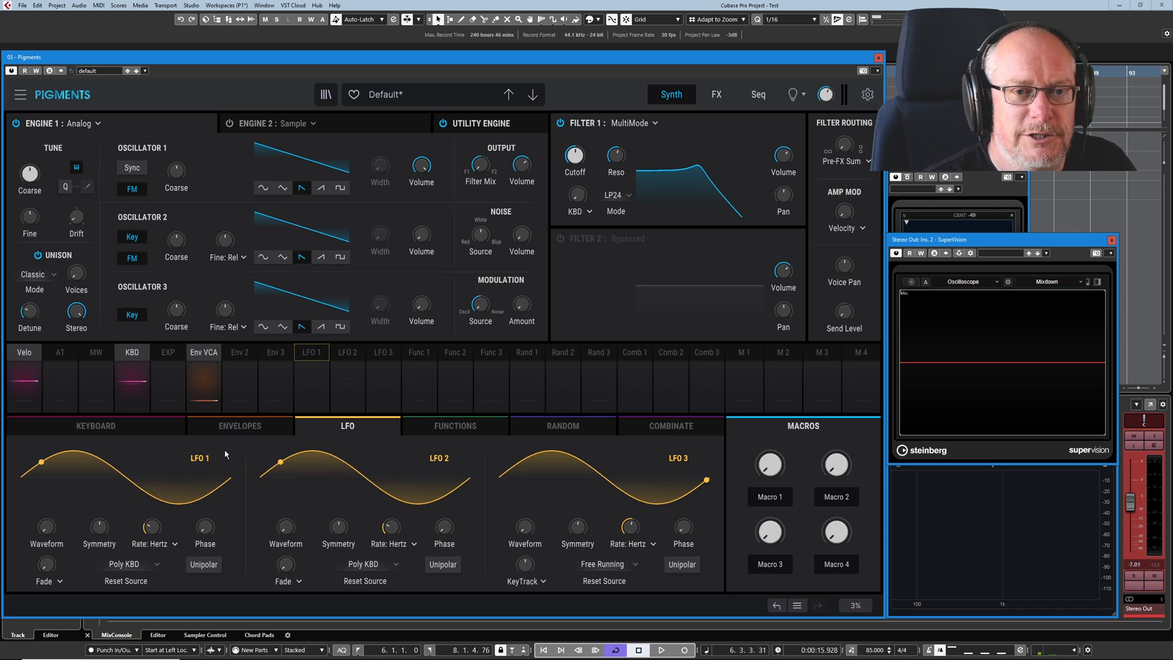
mouse_move(670, 9)
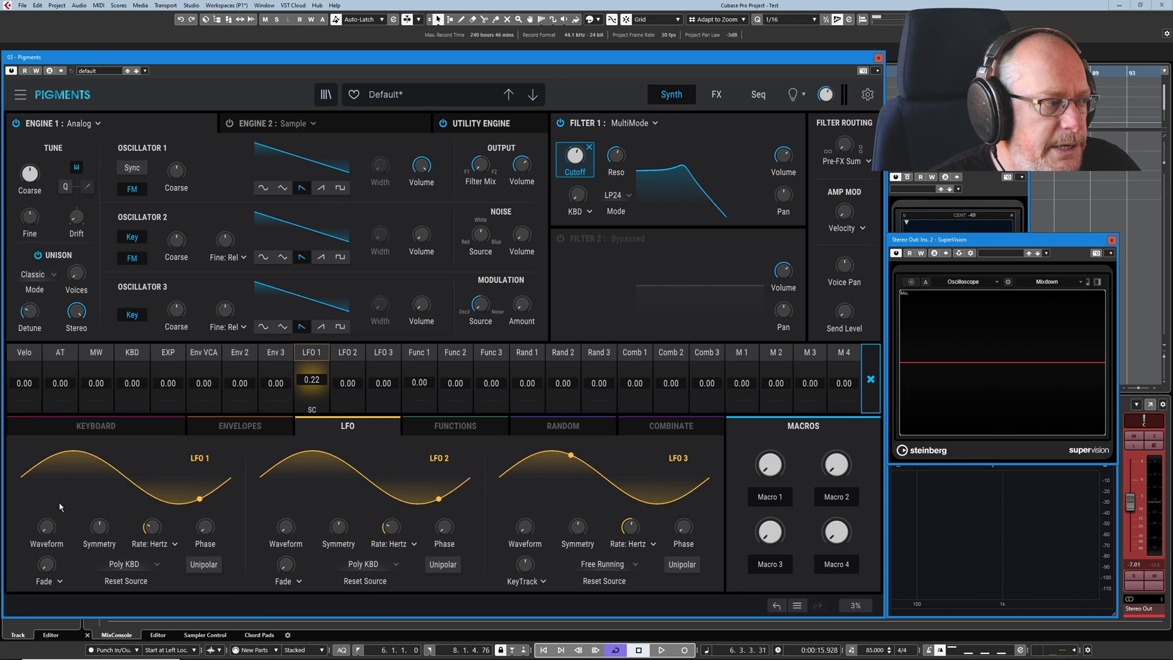
mouse_move(46, 525)
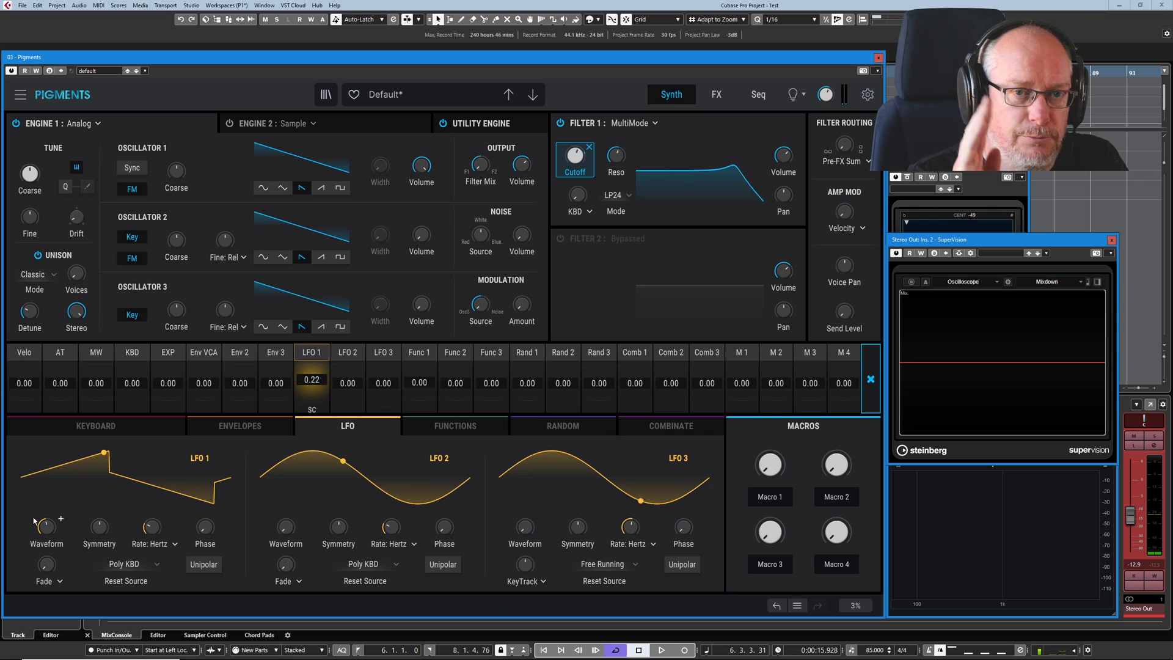
mouse_move(45, 525)
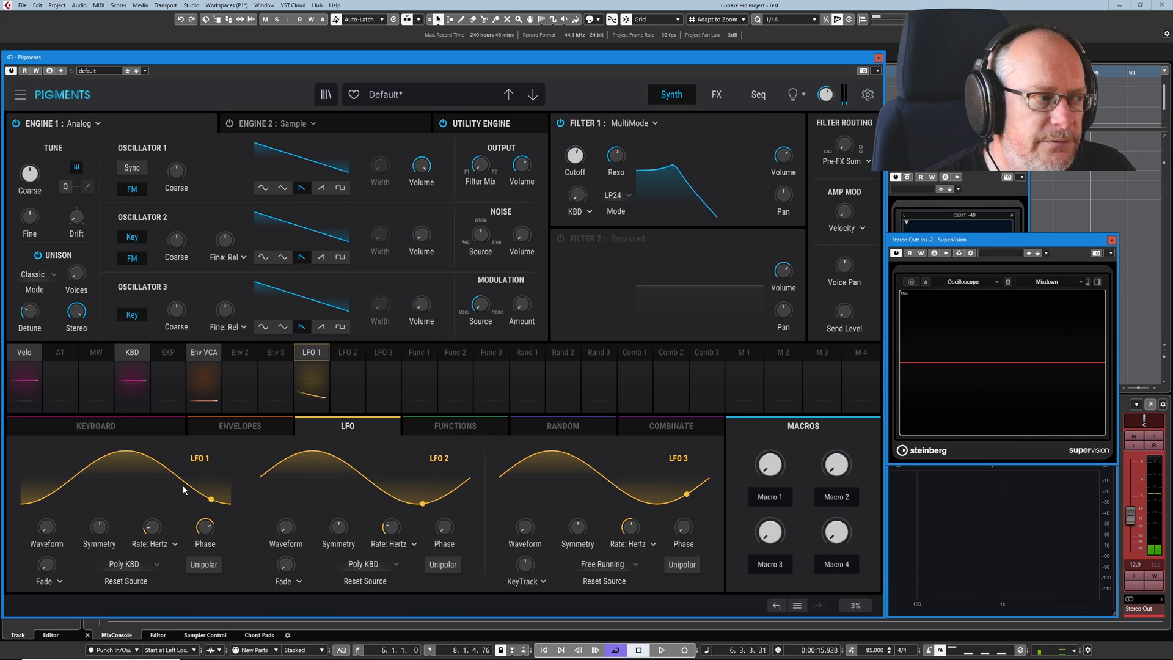
Set LFO 1's Reset Source to Legato KBD
click(124, 564)
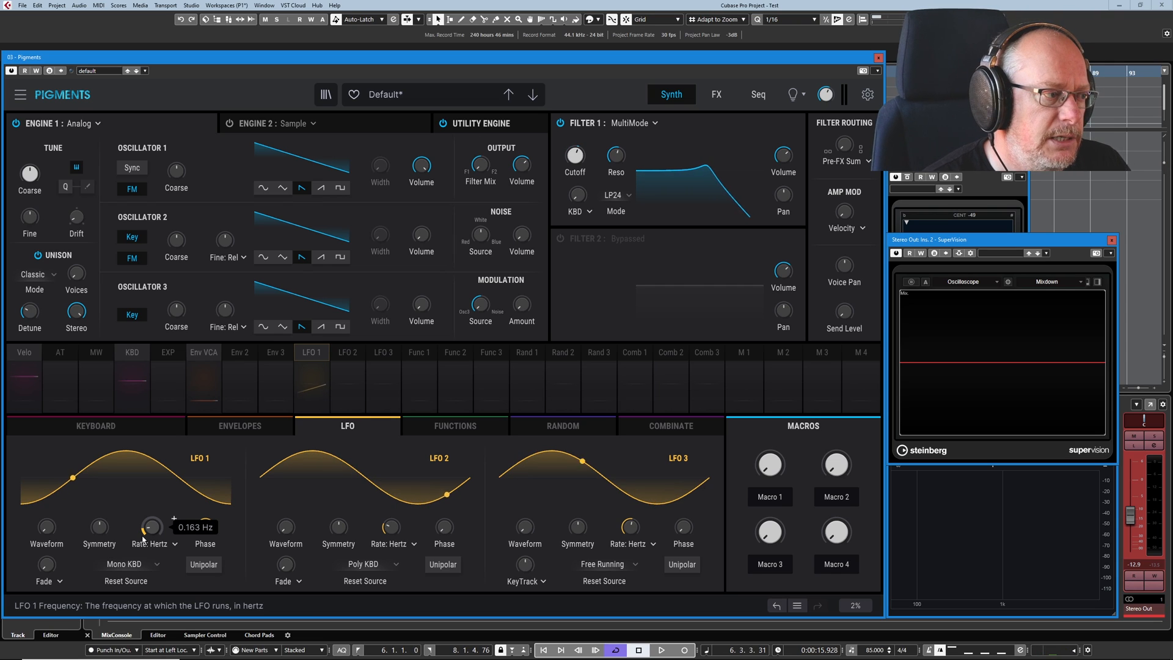
click(126, 563)
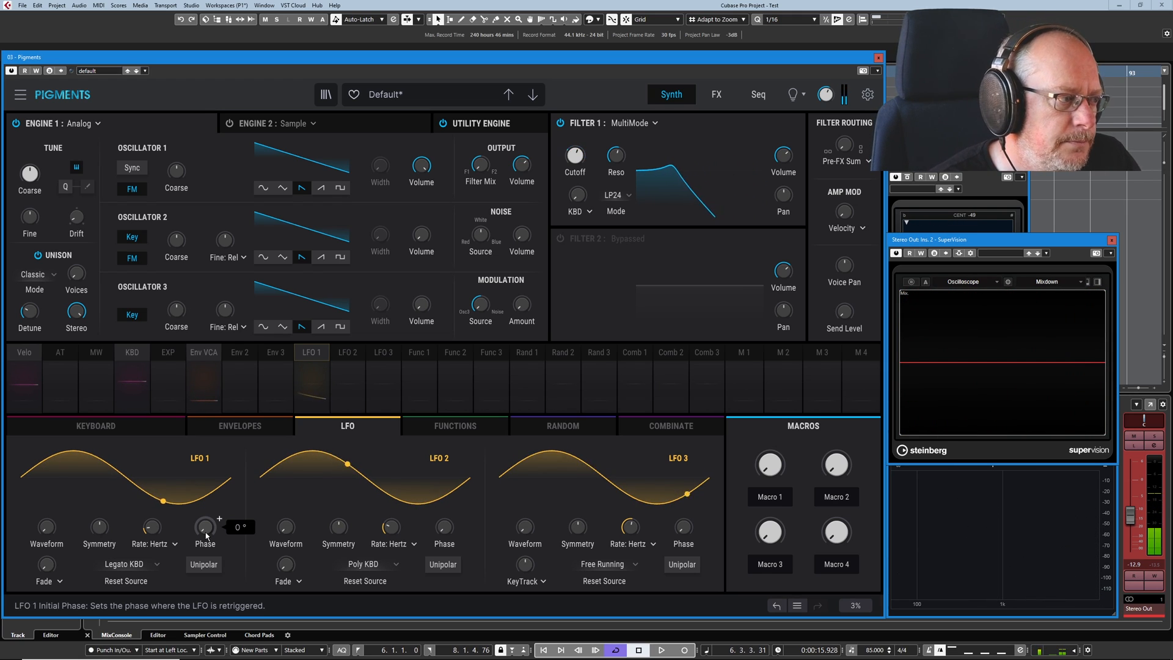
Choose LFO 2 as LFO 1's Reset Source
click(124, 564)
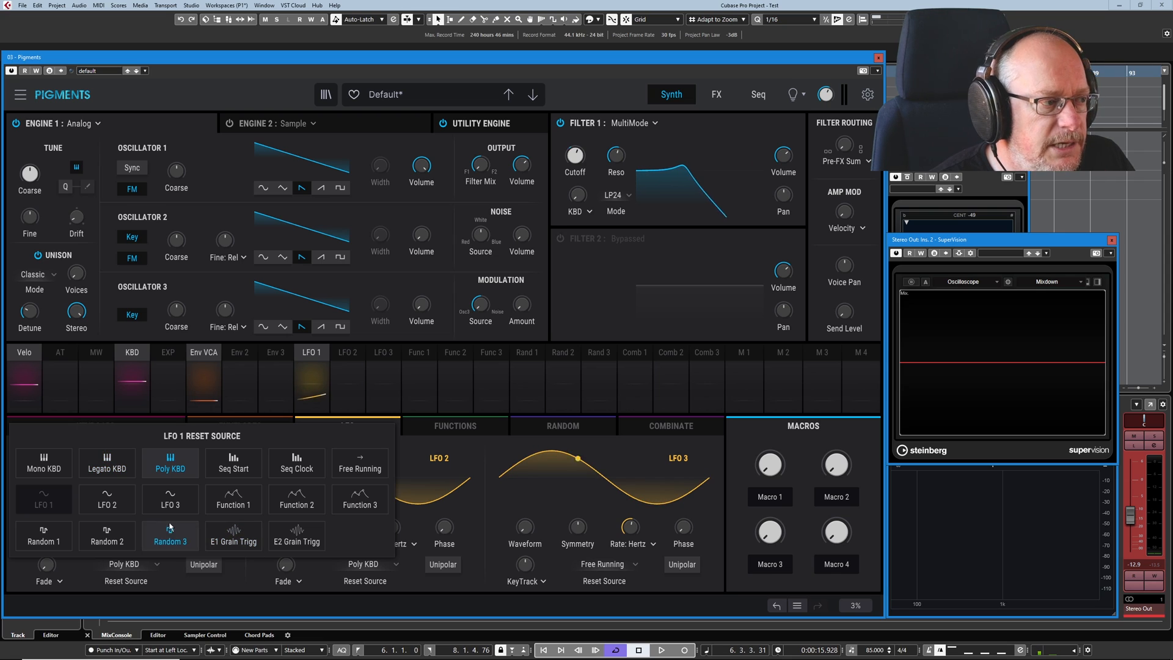
click(232, 500)
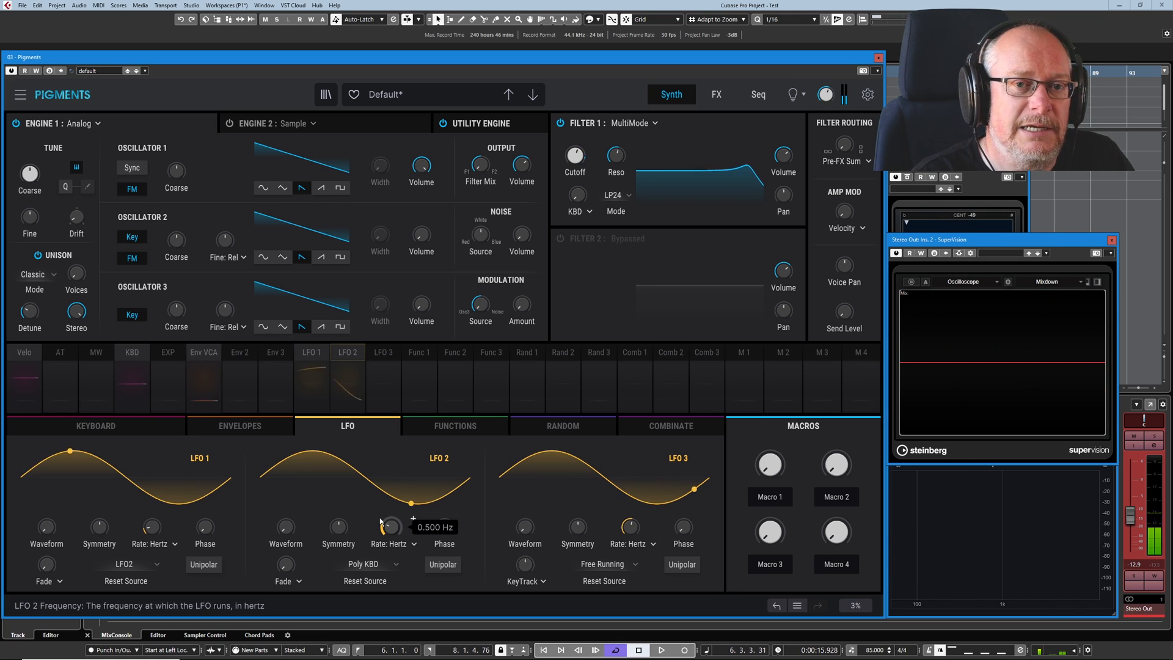
Set LFO 2 to Free Running and LFO 1's Reset Source to Poly KBD
click(364, 564)
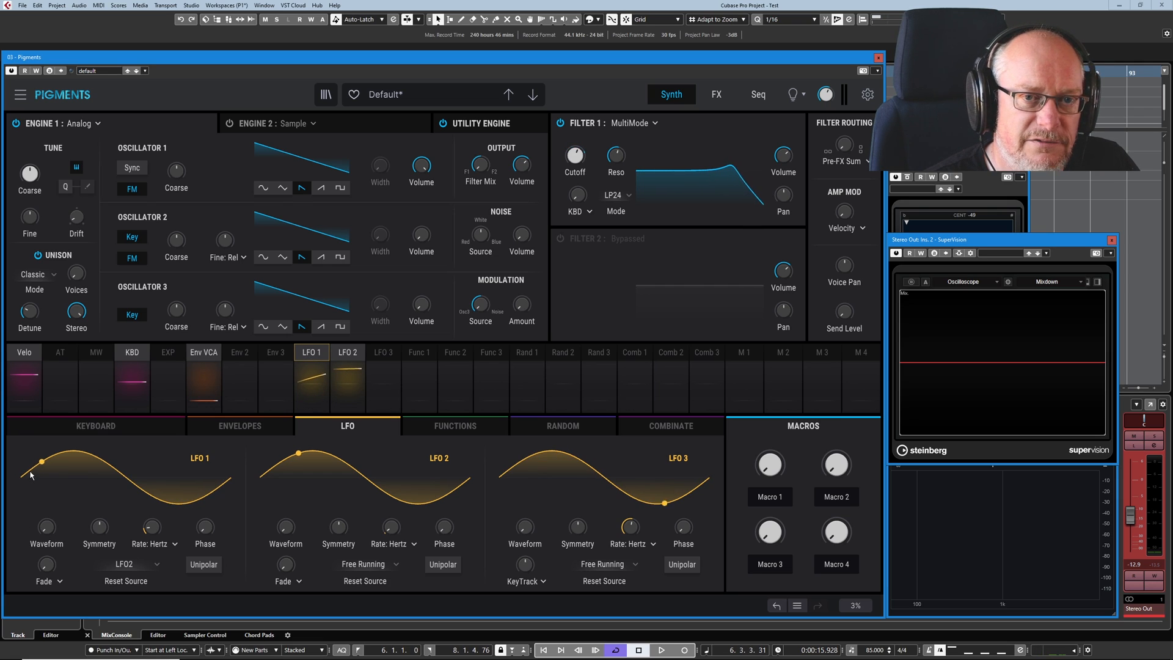
click(125, 580)
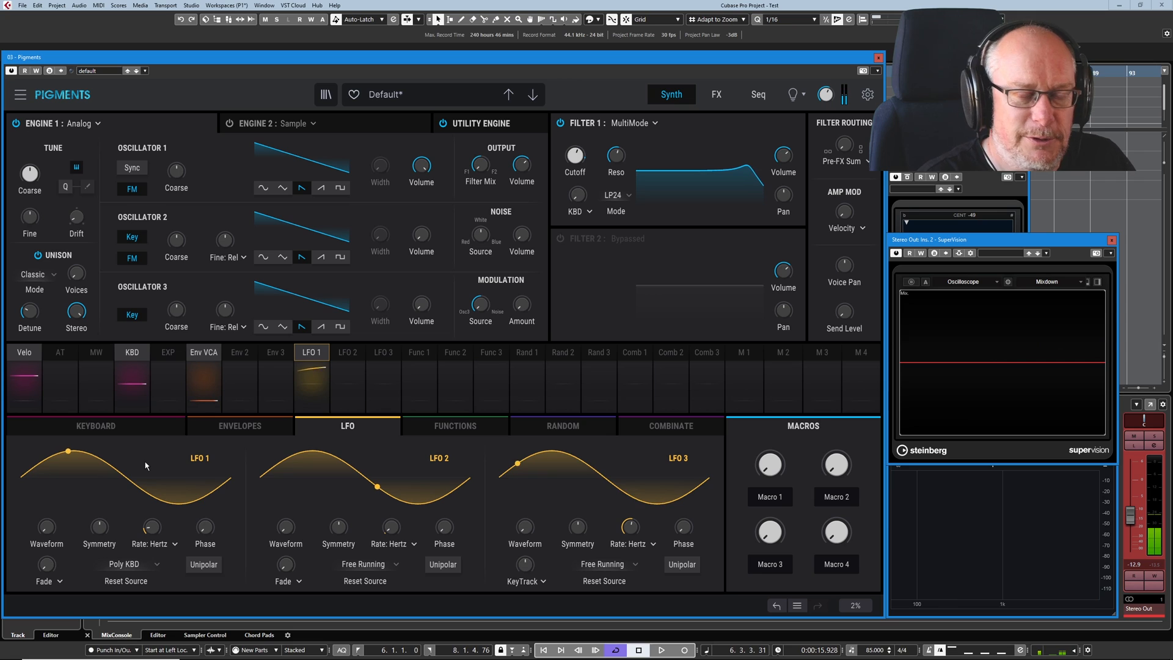
Show LFO 1's routings, with Filter 1 cutoff modulated at 0.31
click(347, 351)
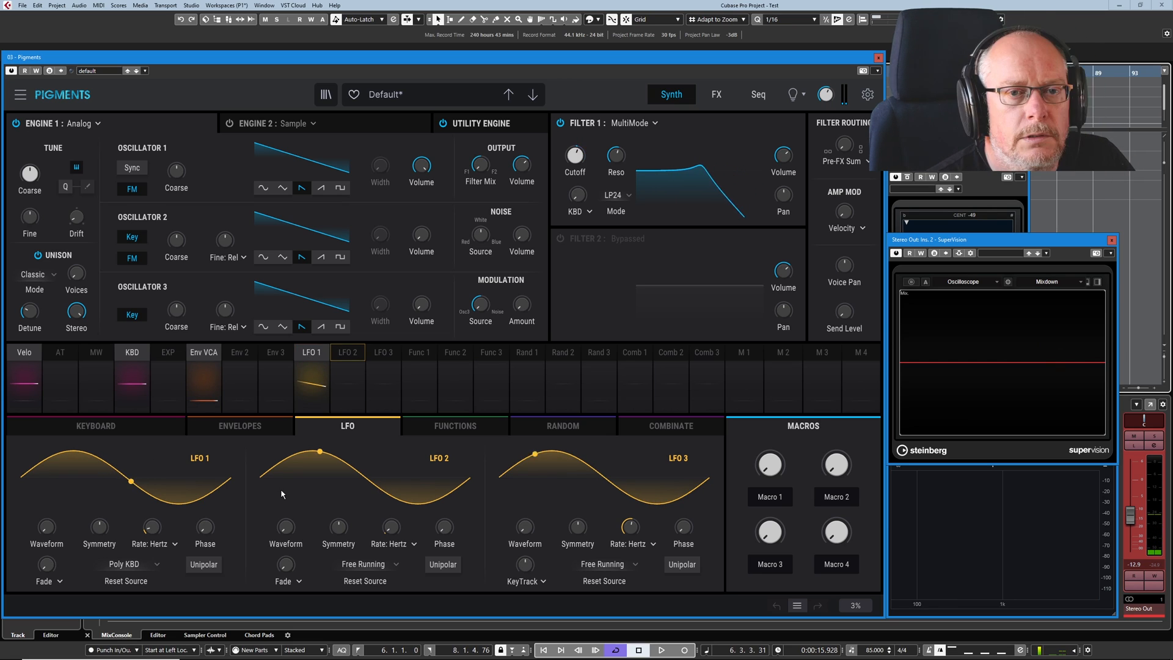
click(310, 352)
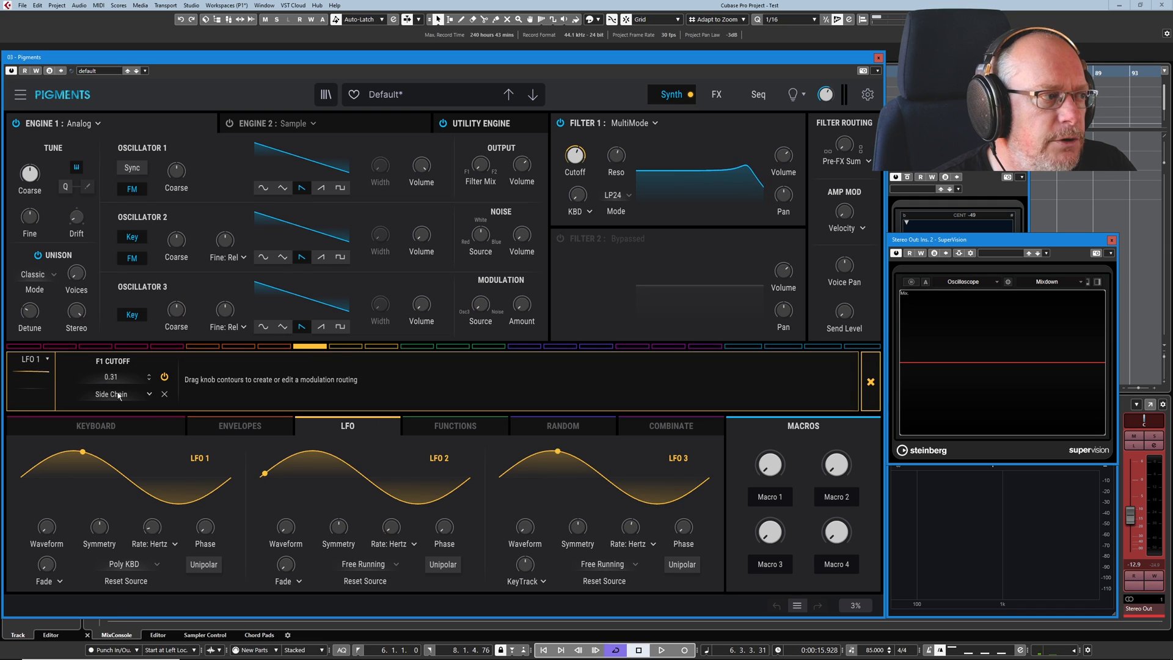
Route LFO 1 to Engine 1 coarse pitch at 0.15 and enable Unipolar
click(164, 394)
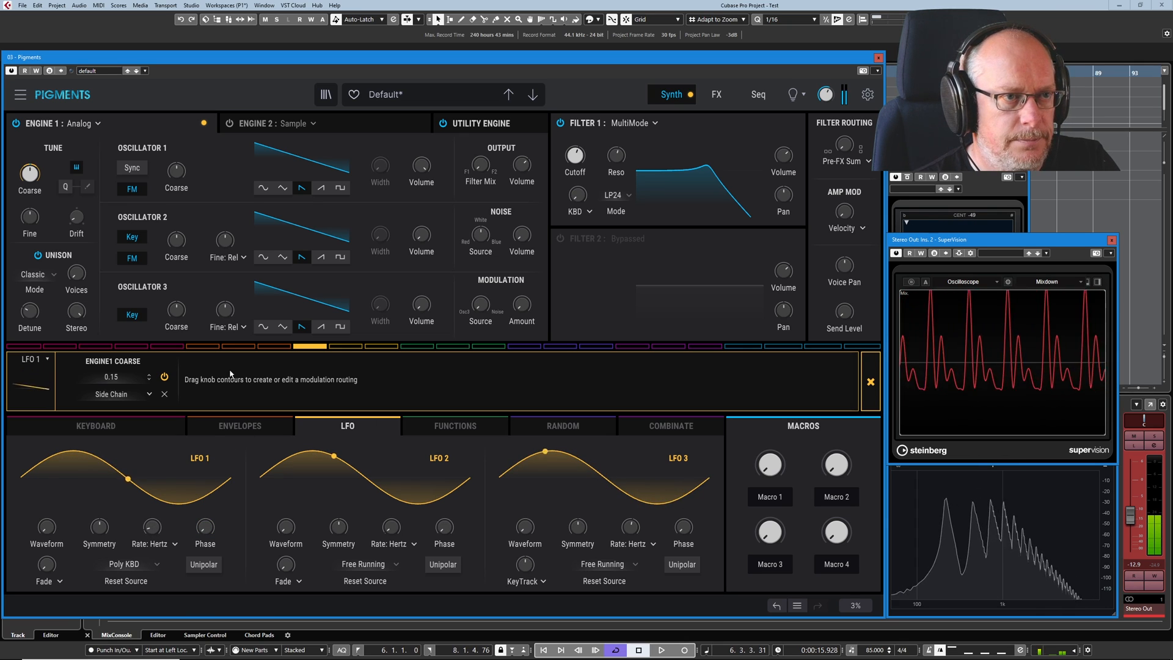
click(965, 280)
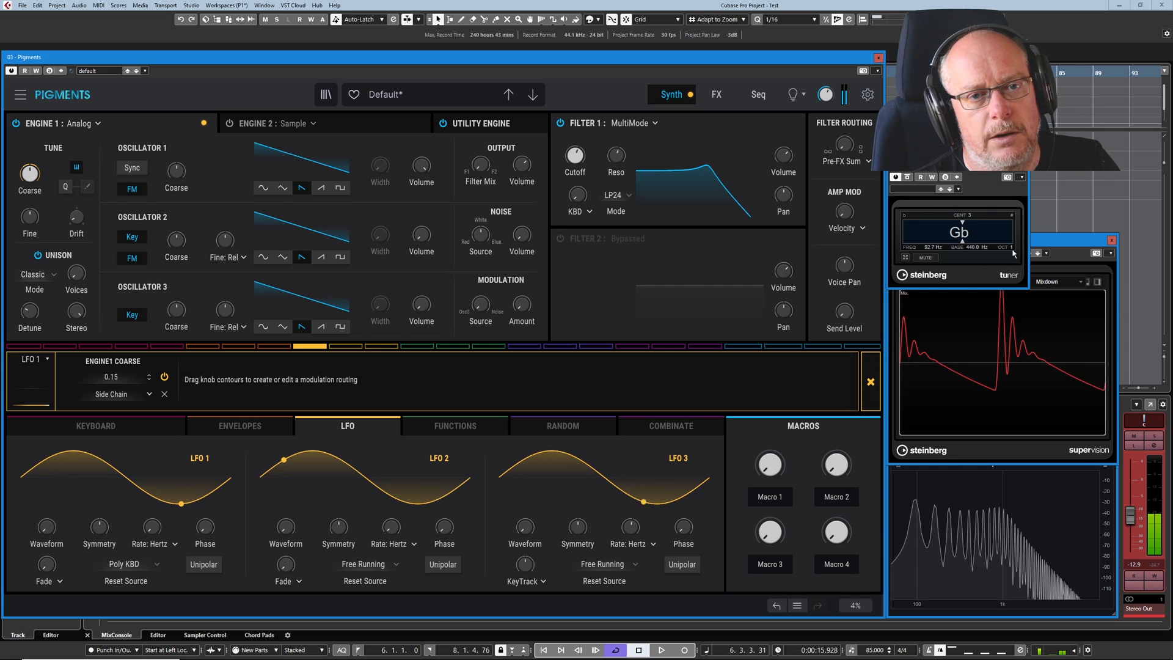
mouse_move(150, 528)
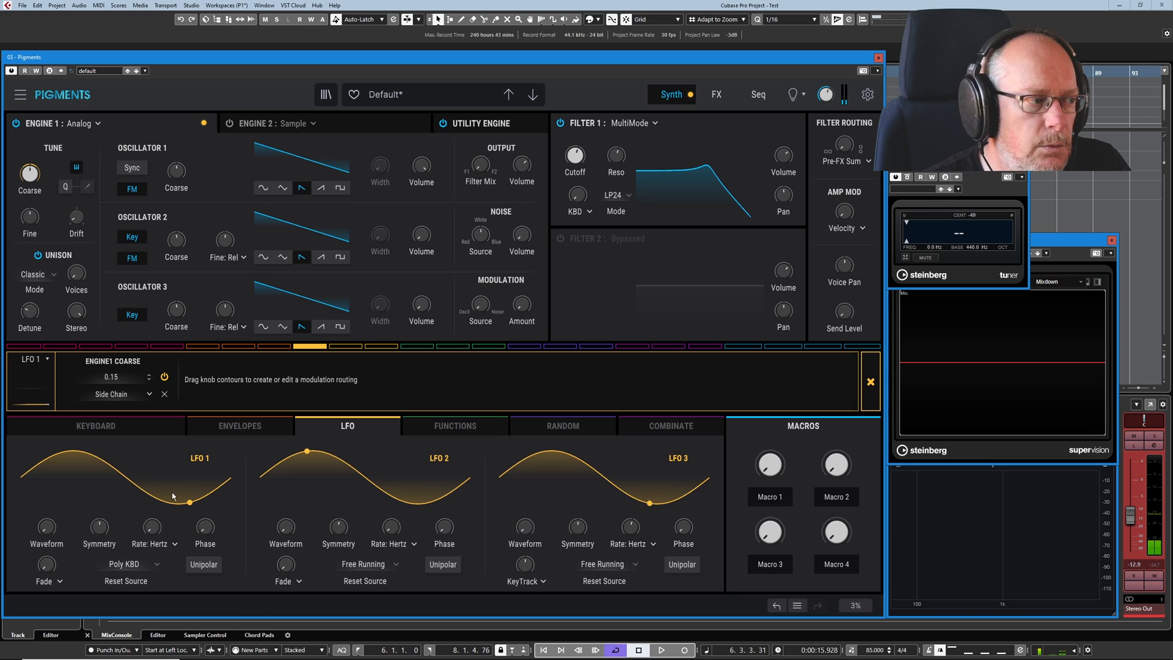
mouse_move(203, 563)
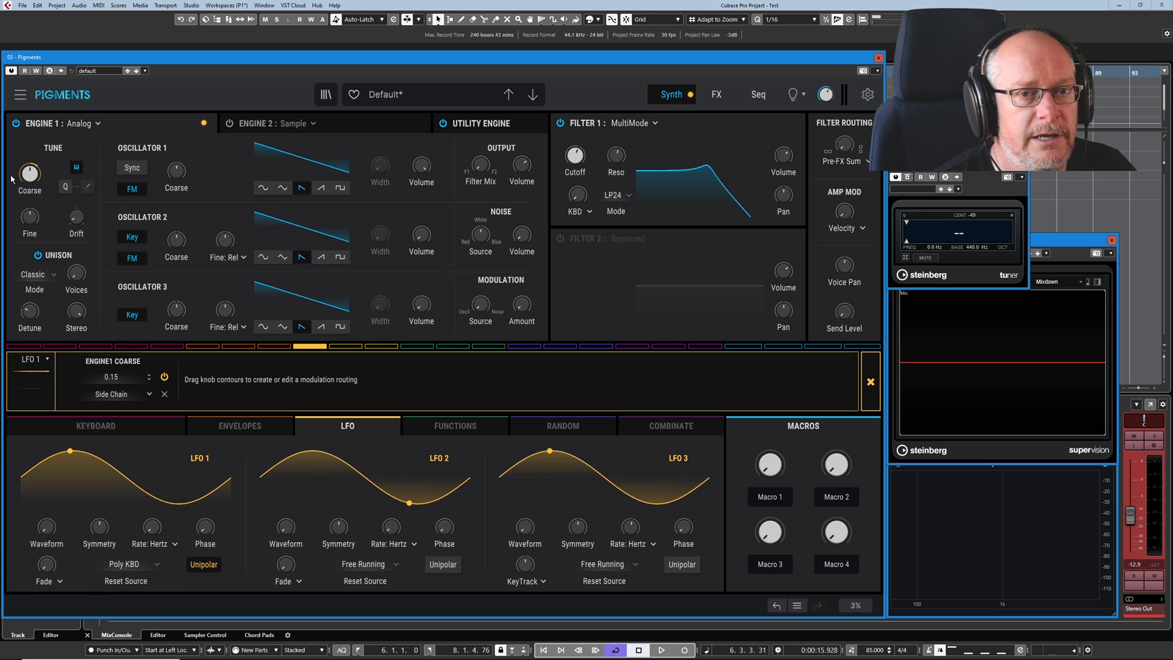
mouse_move(29, 170)
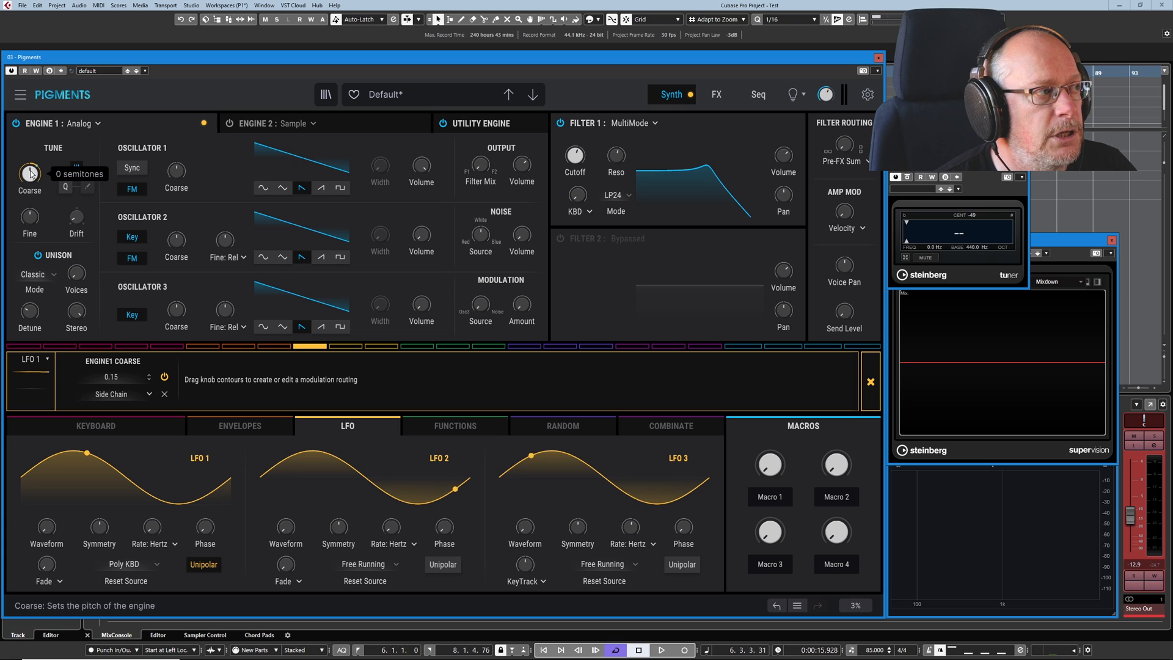
Switch LFO 1 back to bipolar, keeping the 0.15 coarse pitch amount
drag(29, 172, 29, 157)
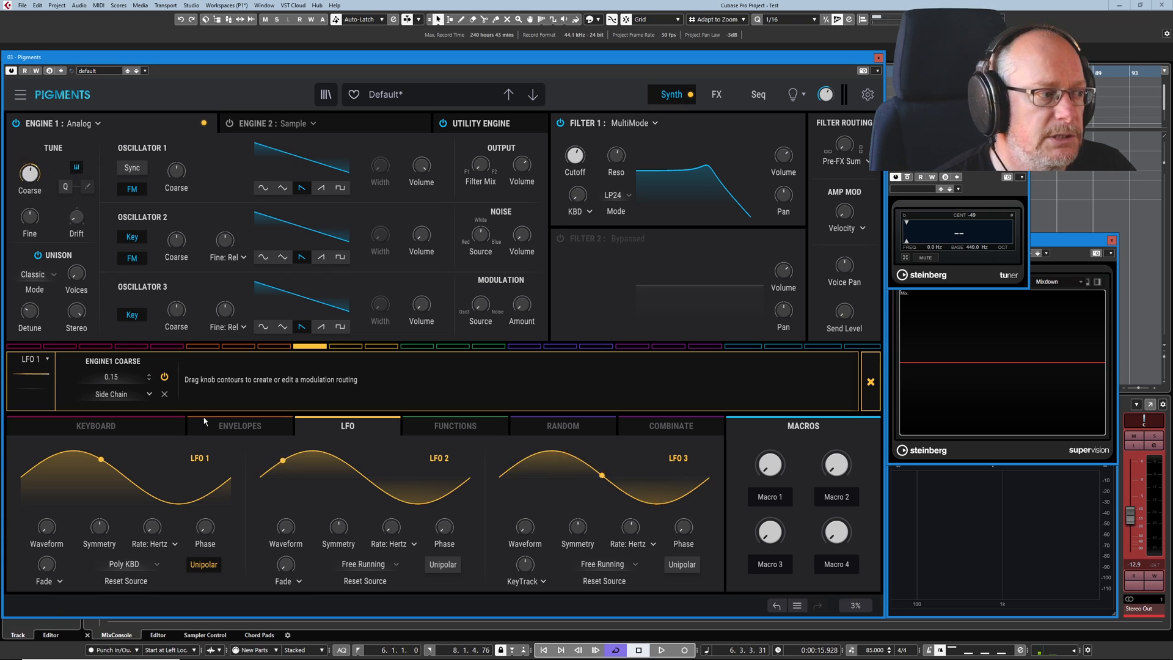
mouse_move(203, 564)
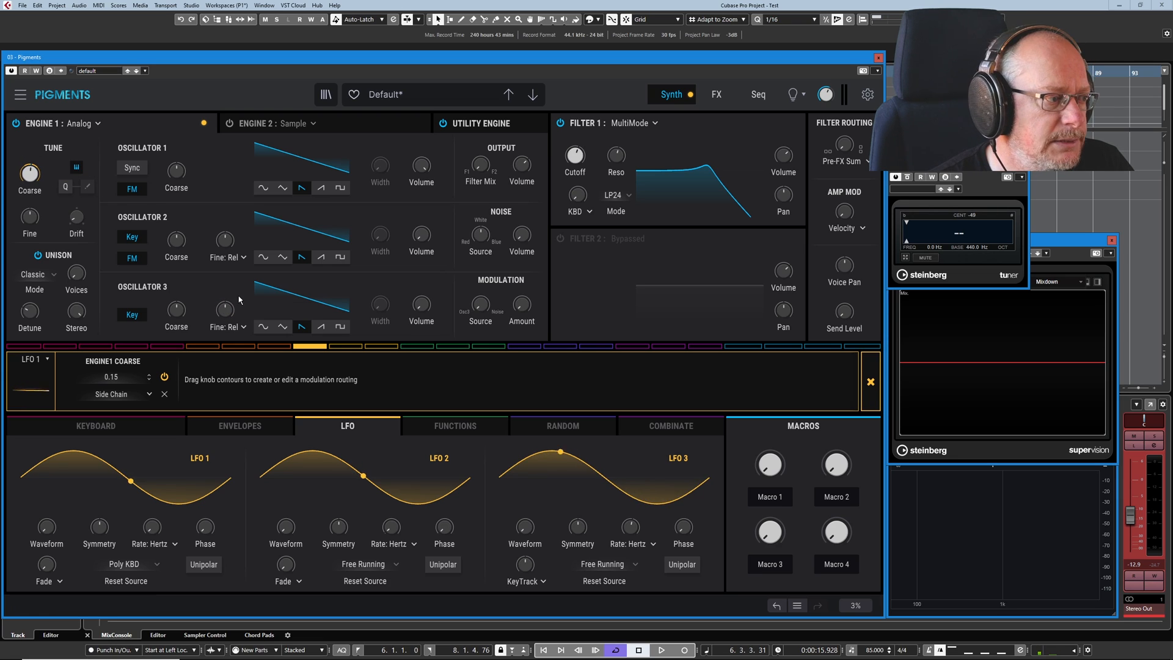
mouse_move(28, 170)
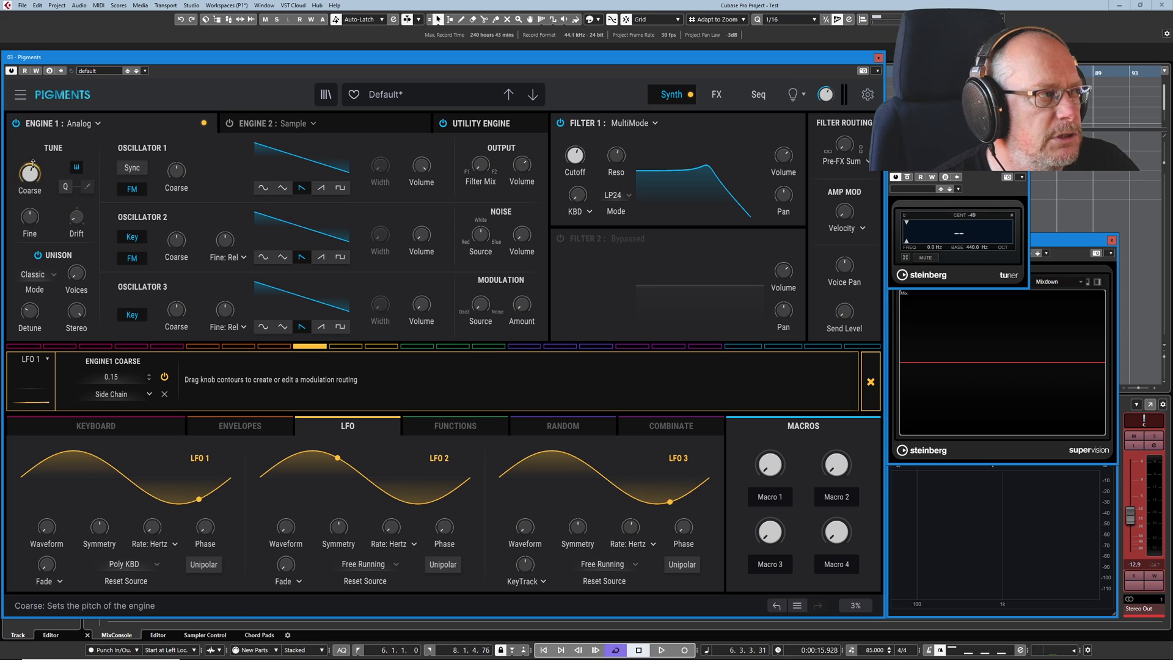
Set LFO 1's Engine 1 coarse pitch modulation amount to 0.24
drag(30, 166, 29, 157)
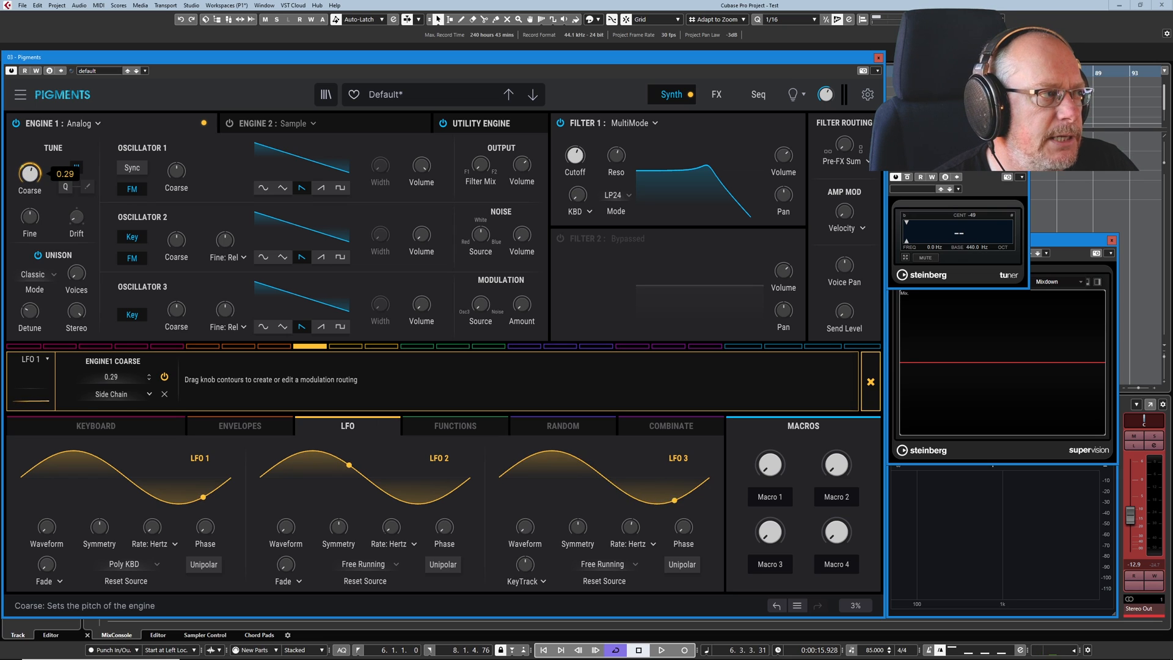
drag(29, 173, 29, 183)
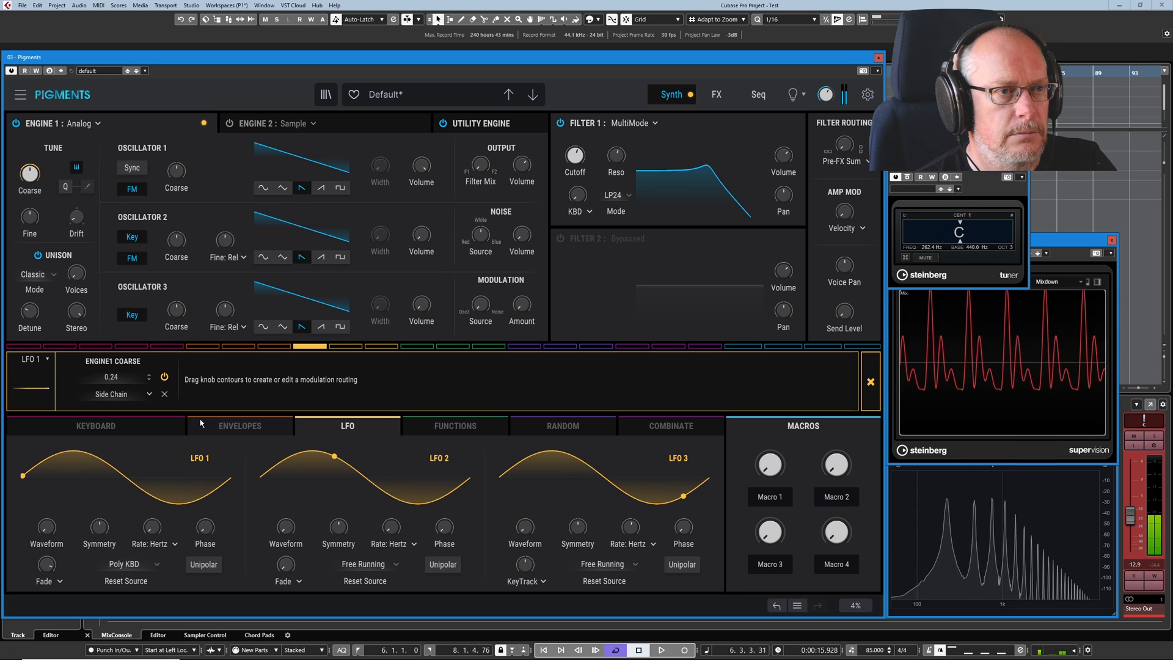
mouse_move(697, 326)
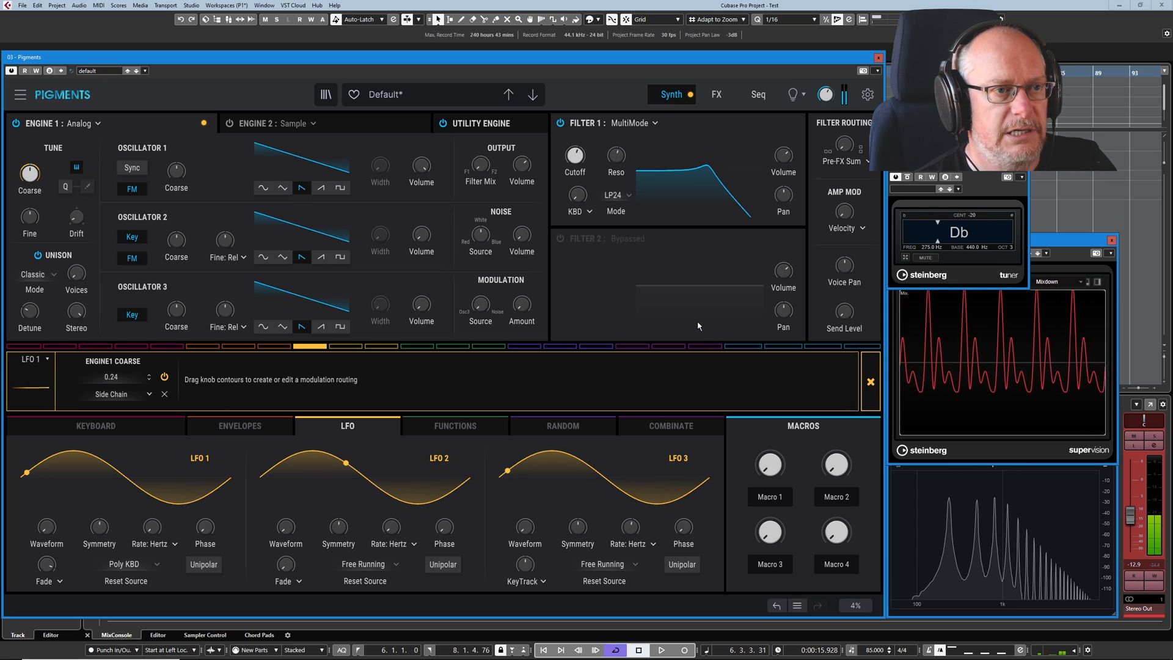